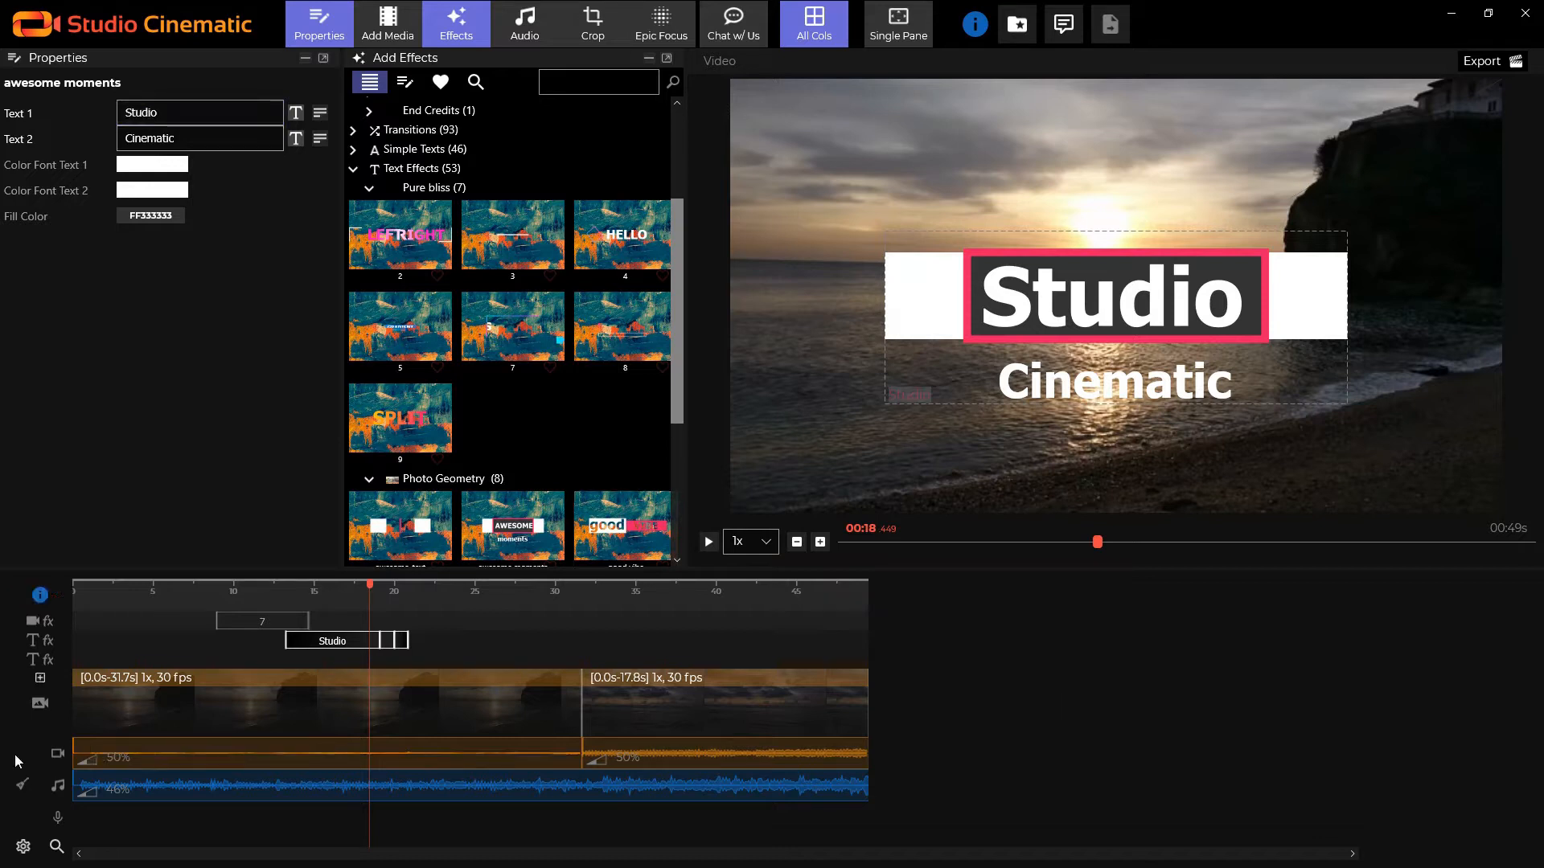
pyautogui.moveTo(58, 754)
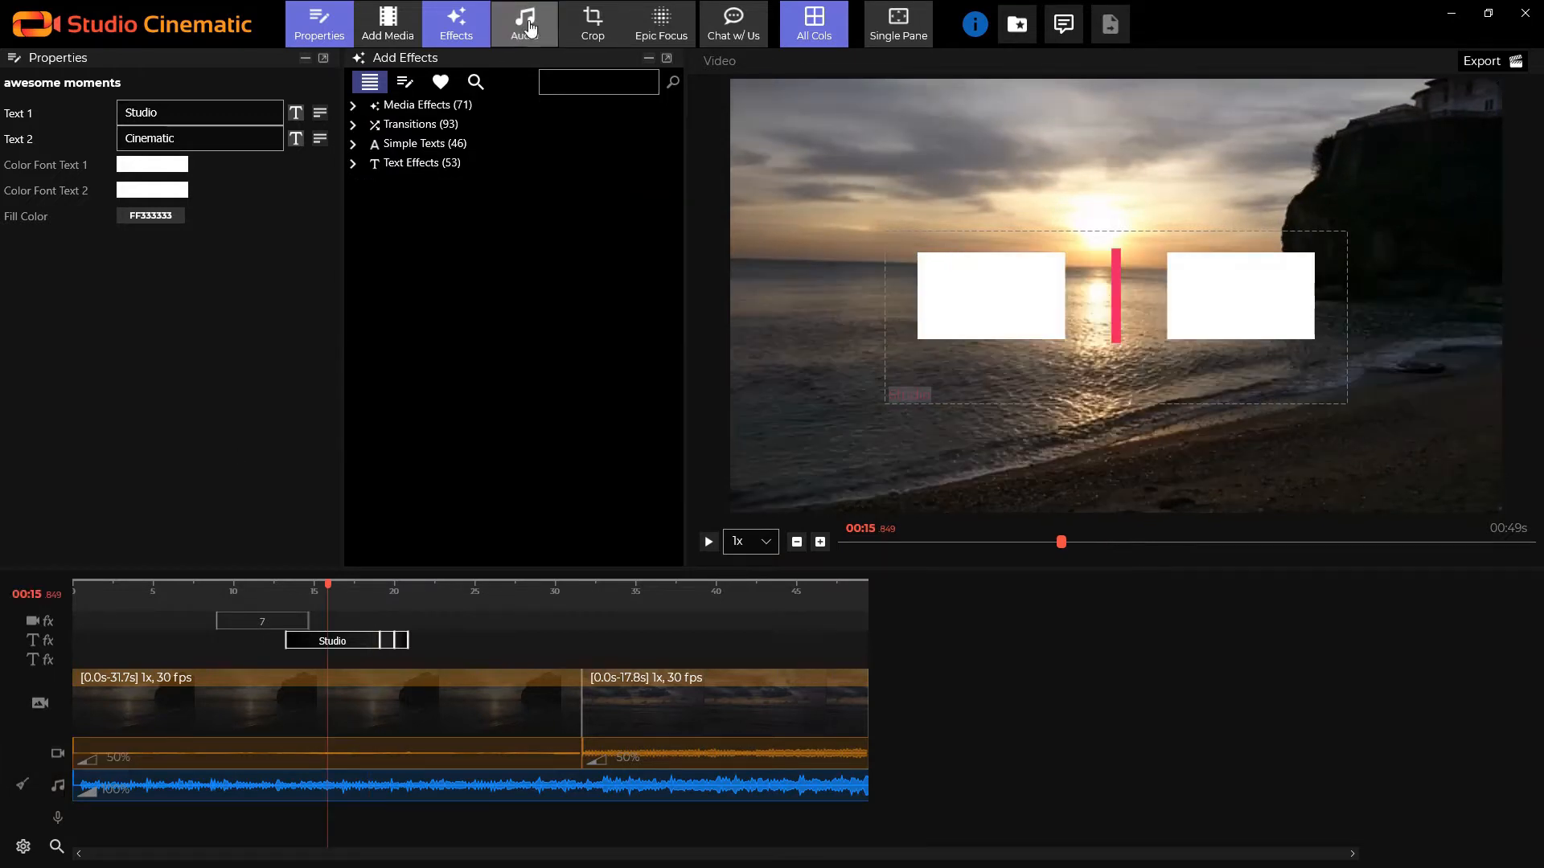
# Step: Bring up the Select Background Music library from the Audio area
pyautogui.click(524, 23)
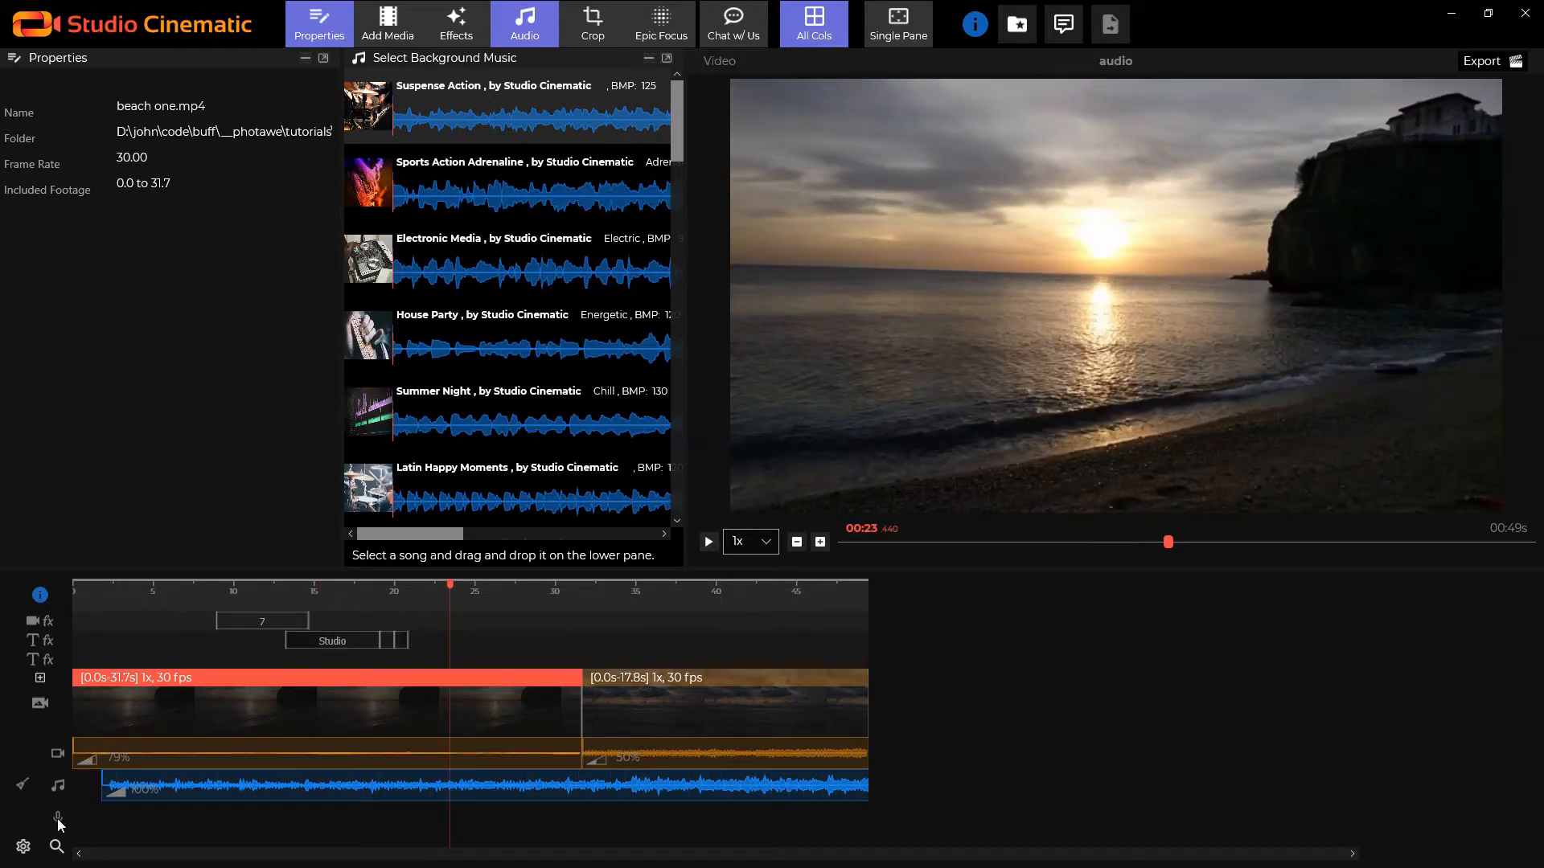
pyautogui.moveTo(56, 818)
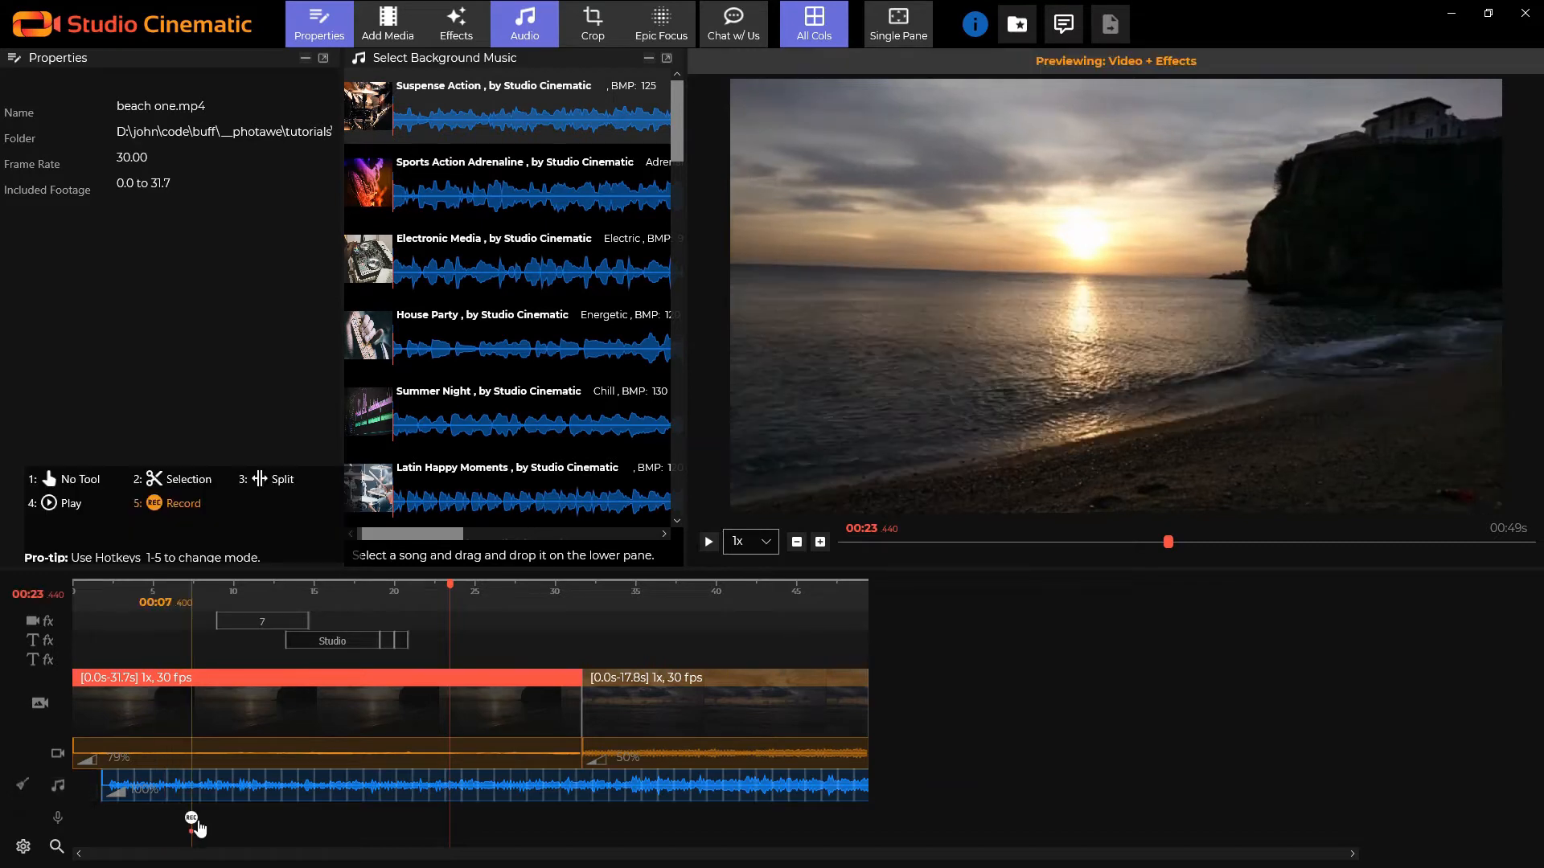
pyautogui.moveTo(192, 819); pyautogui.dragTo(283, 819)
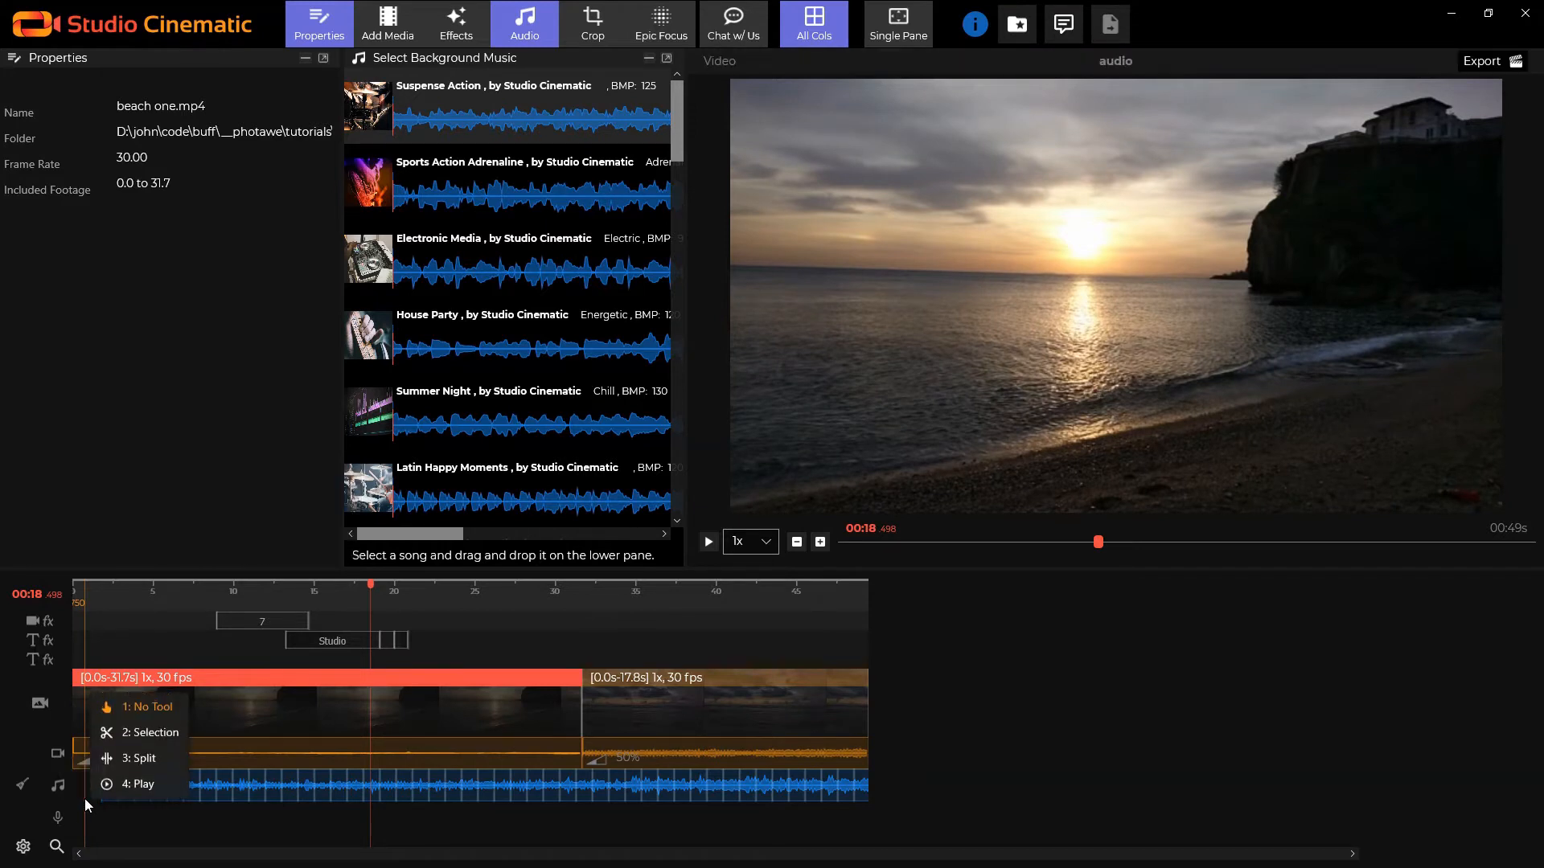
pyautogui.moveTo(143, 759)
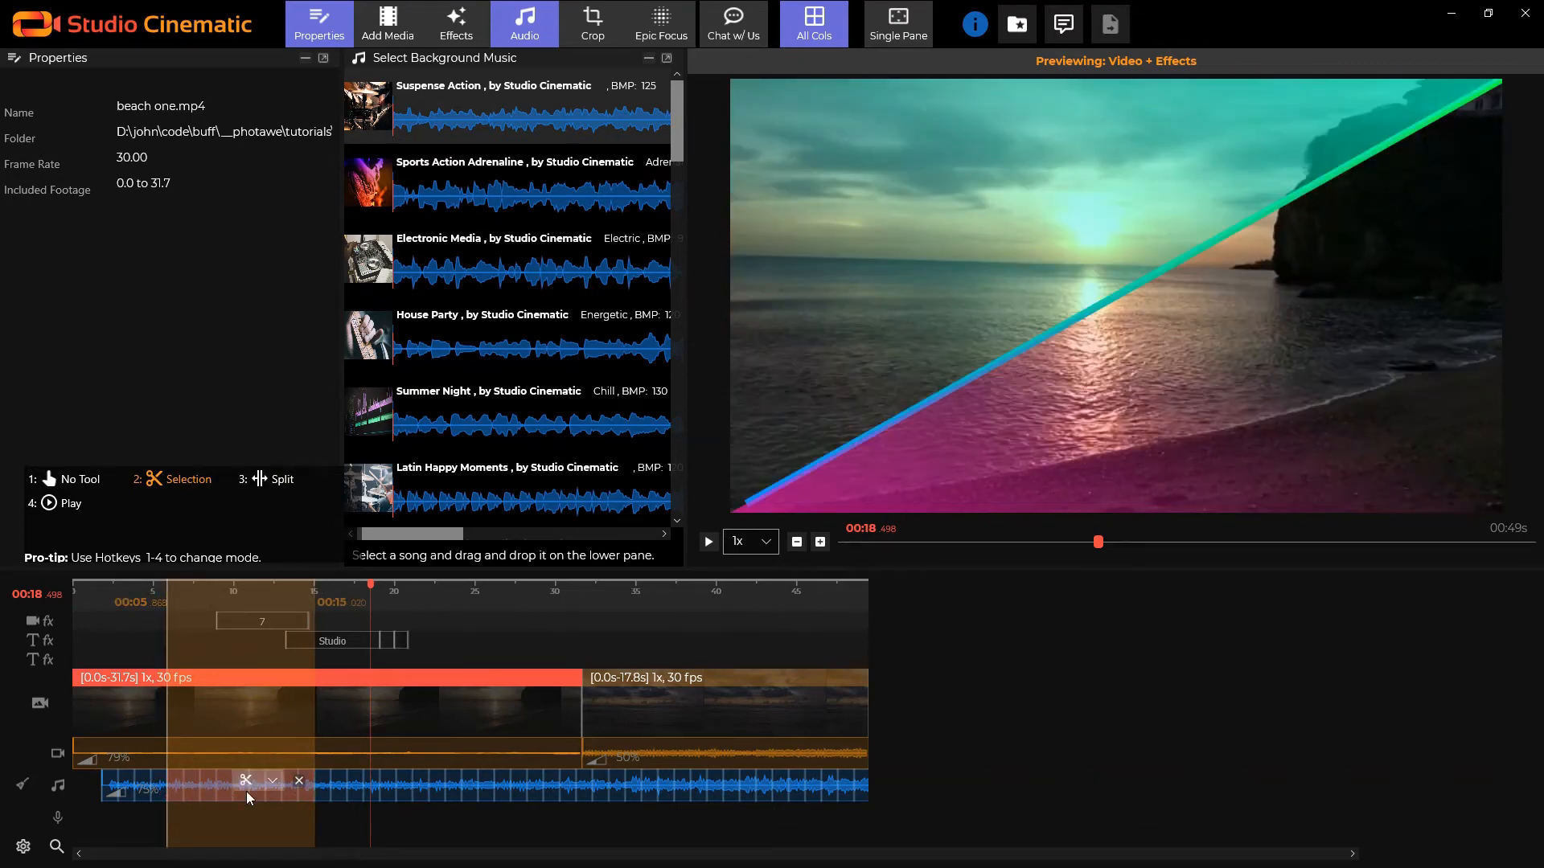
# Step: Review the cut options, then cut the selected 00:05–00:15 section out of the music track
pyautogui.click(272, 780)
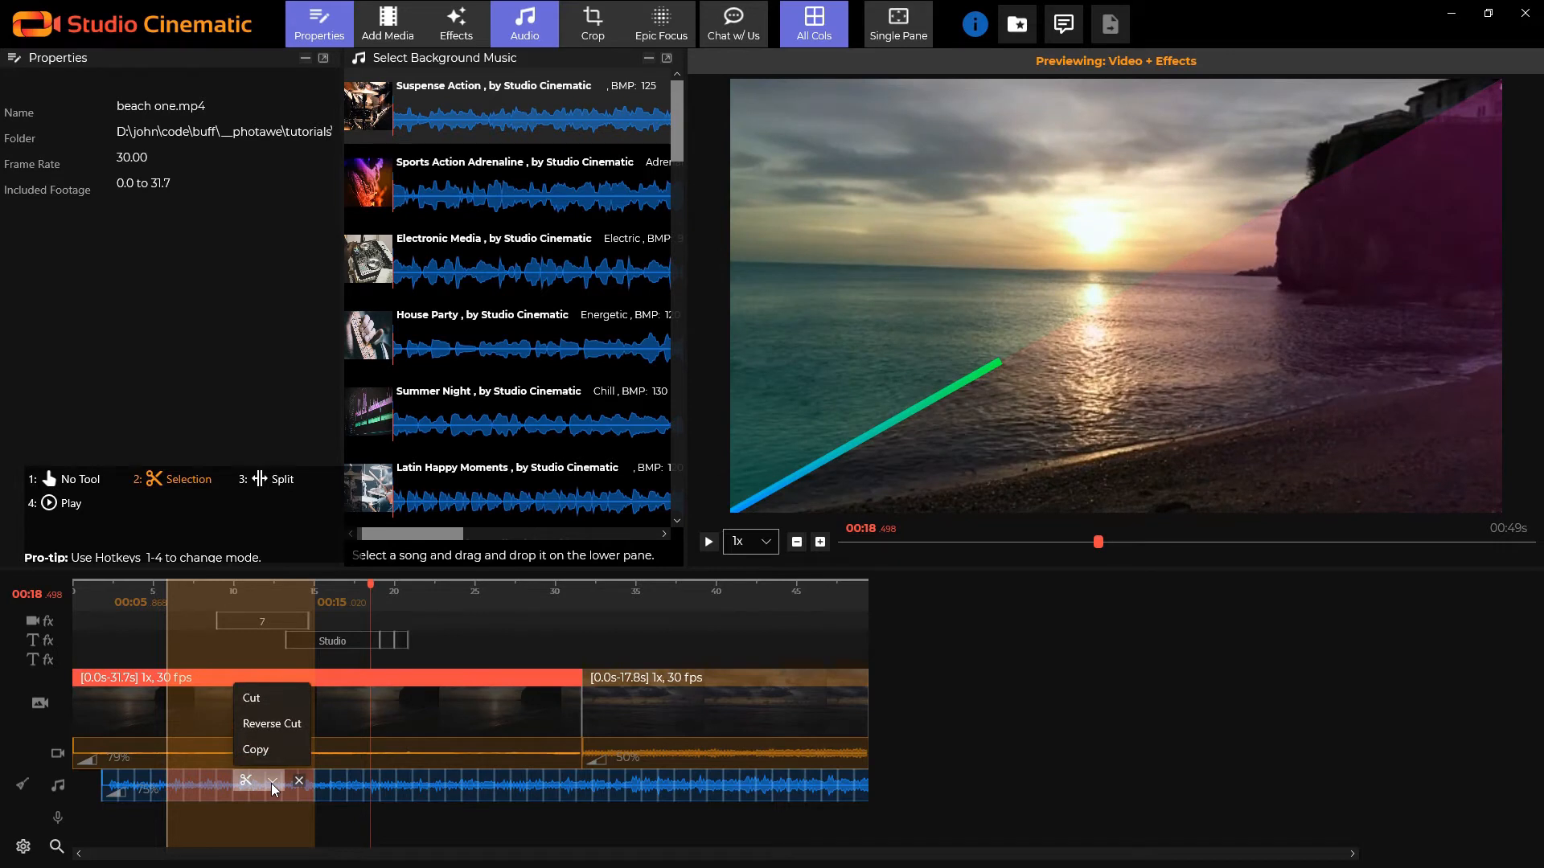
pyautogui.moveTo(274, 782)
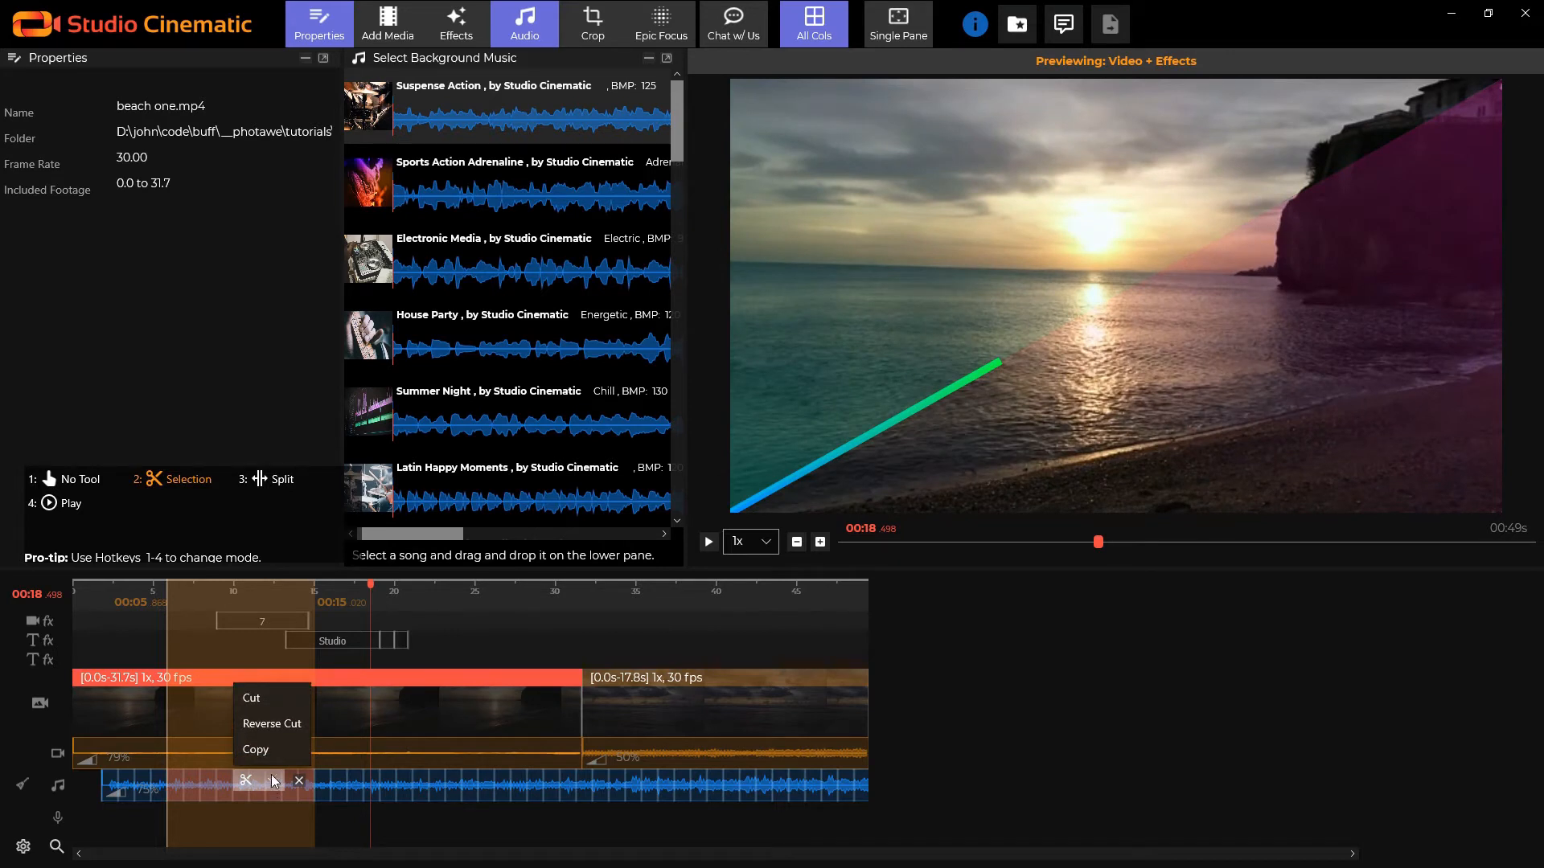
pyautogui.click(274, 781)
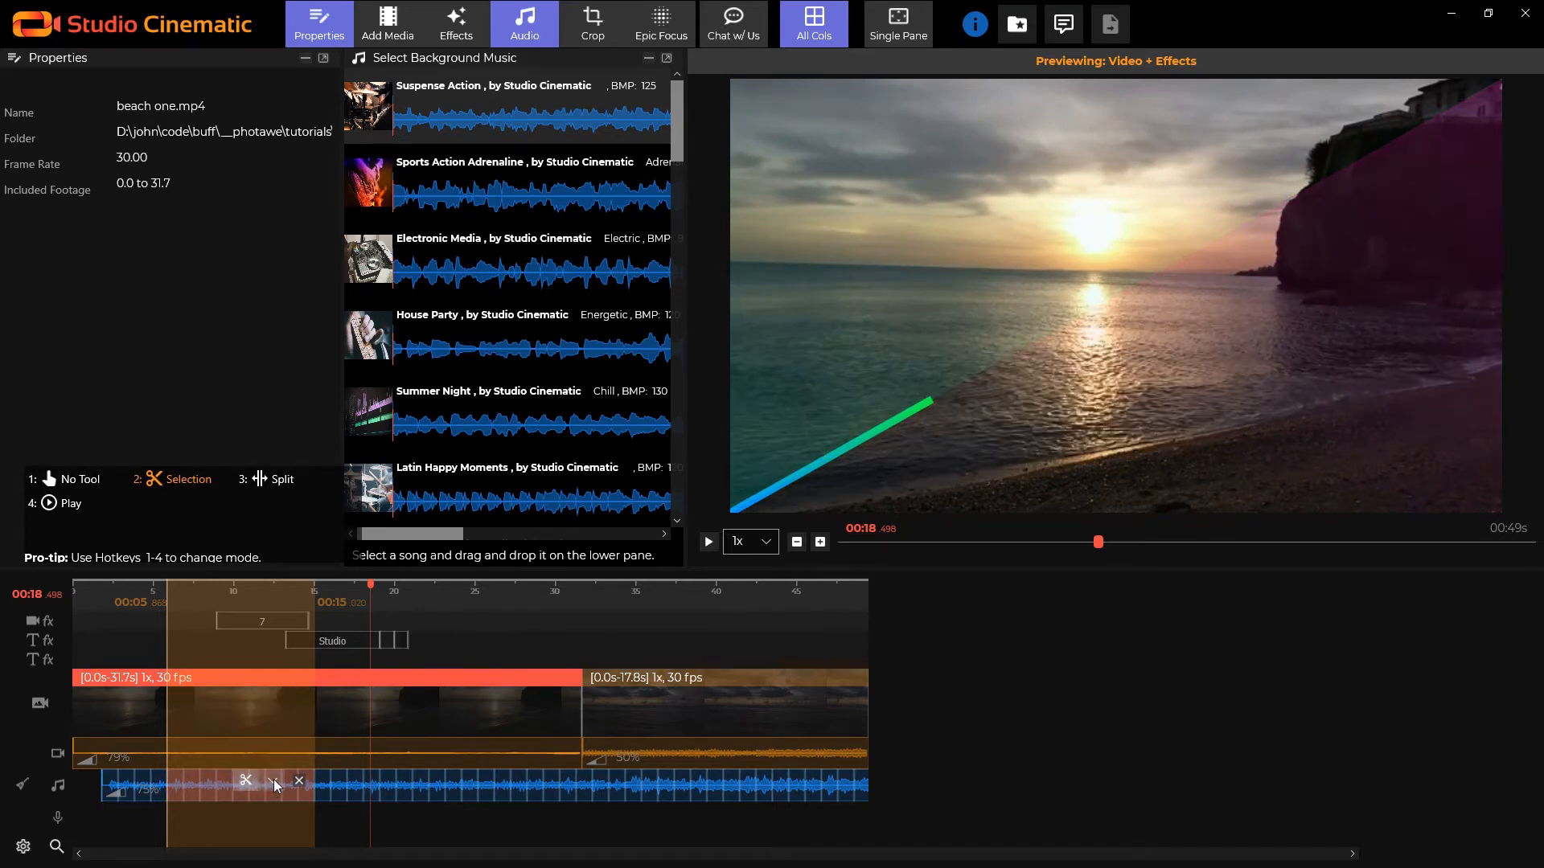
pyautogui.moveTo(246, 780)
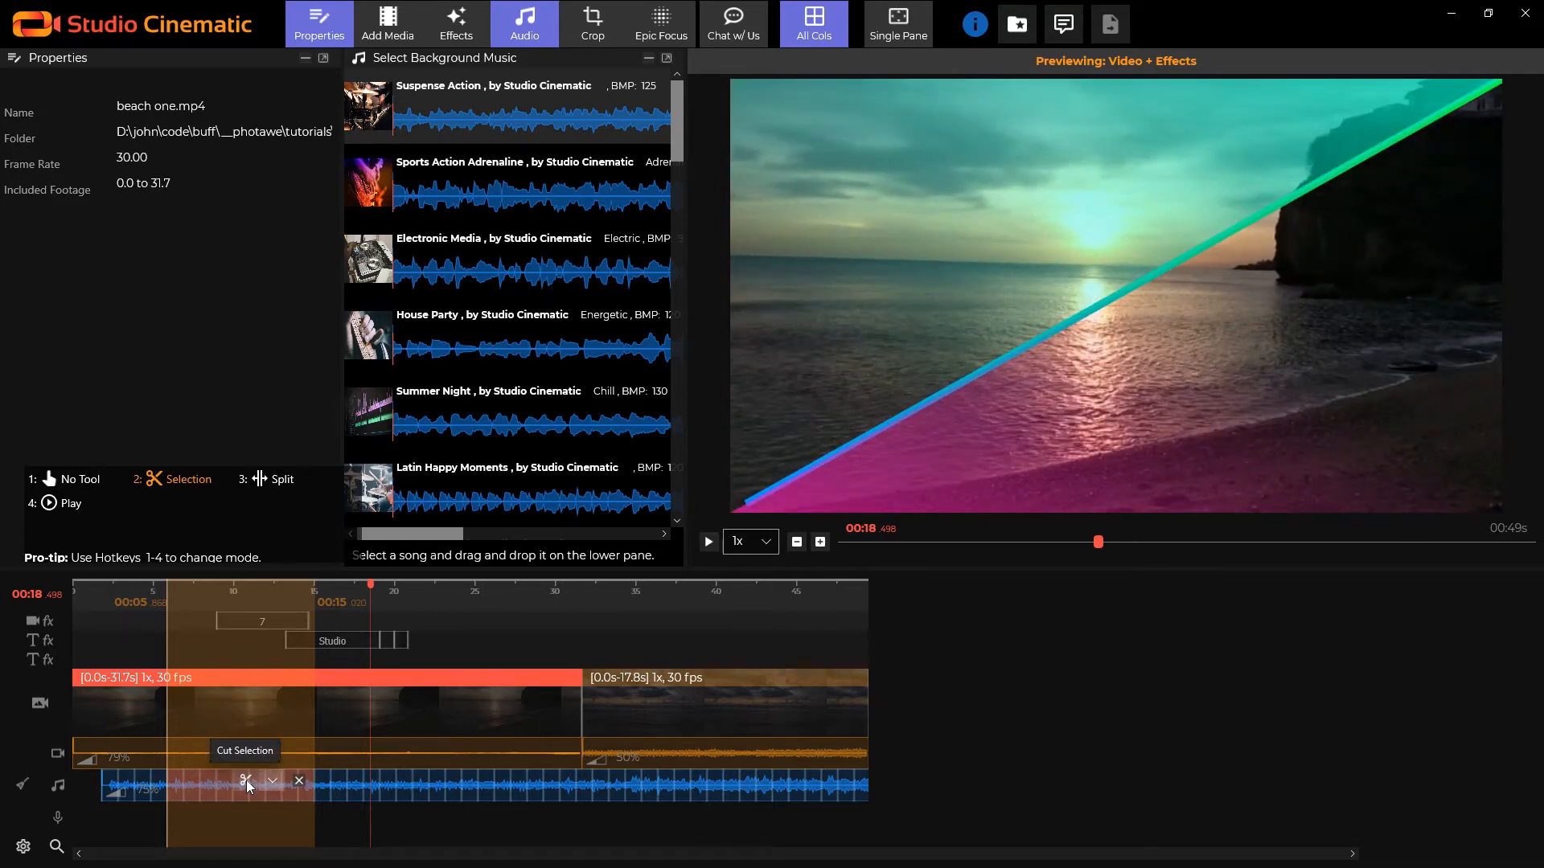
pyautogui.click(246, 782)
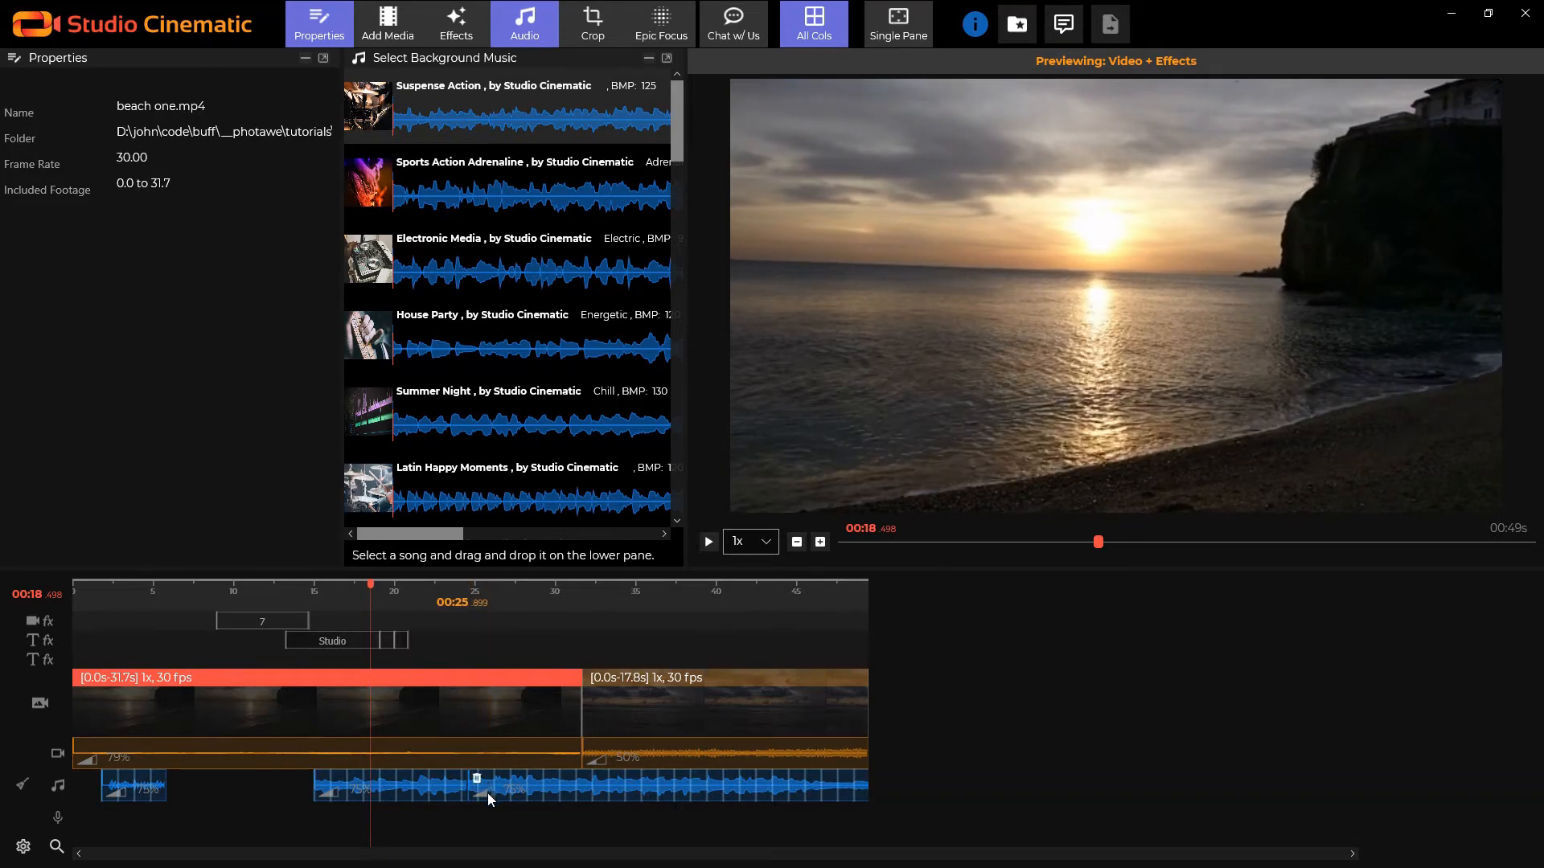
pyautogui.moveTo(488, 800)
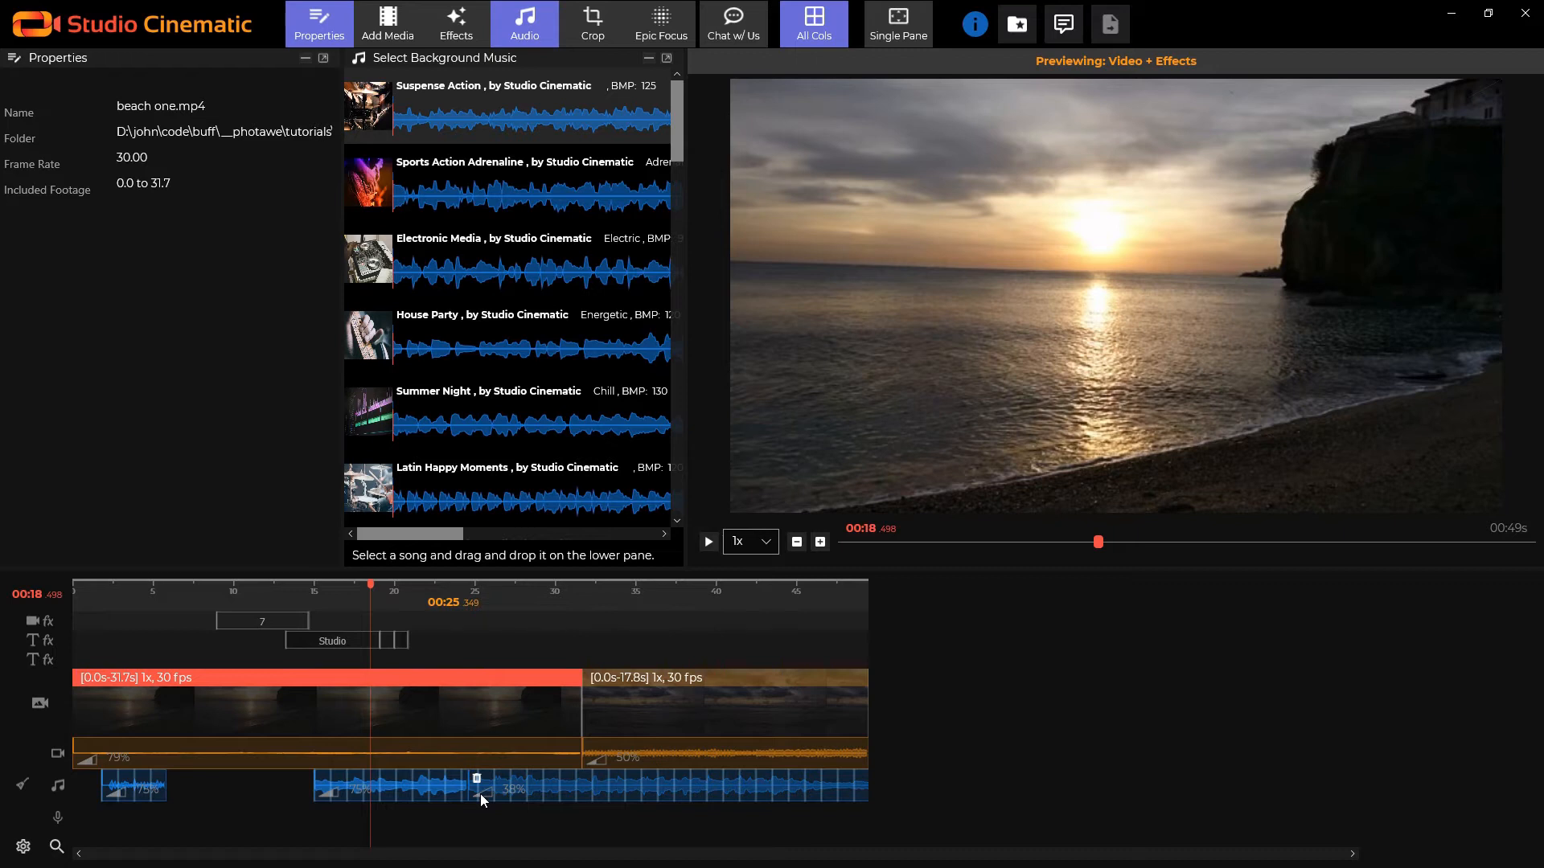
# Step: Change a setting on the toolbar for the music section
pyautogui.click(456, 25)
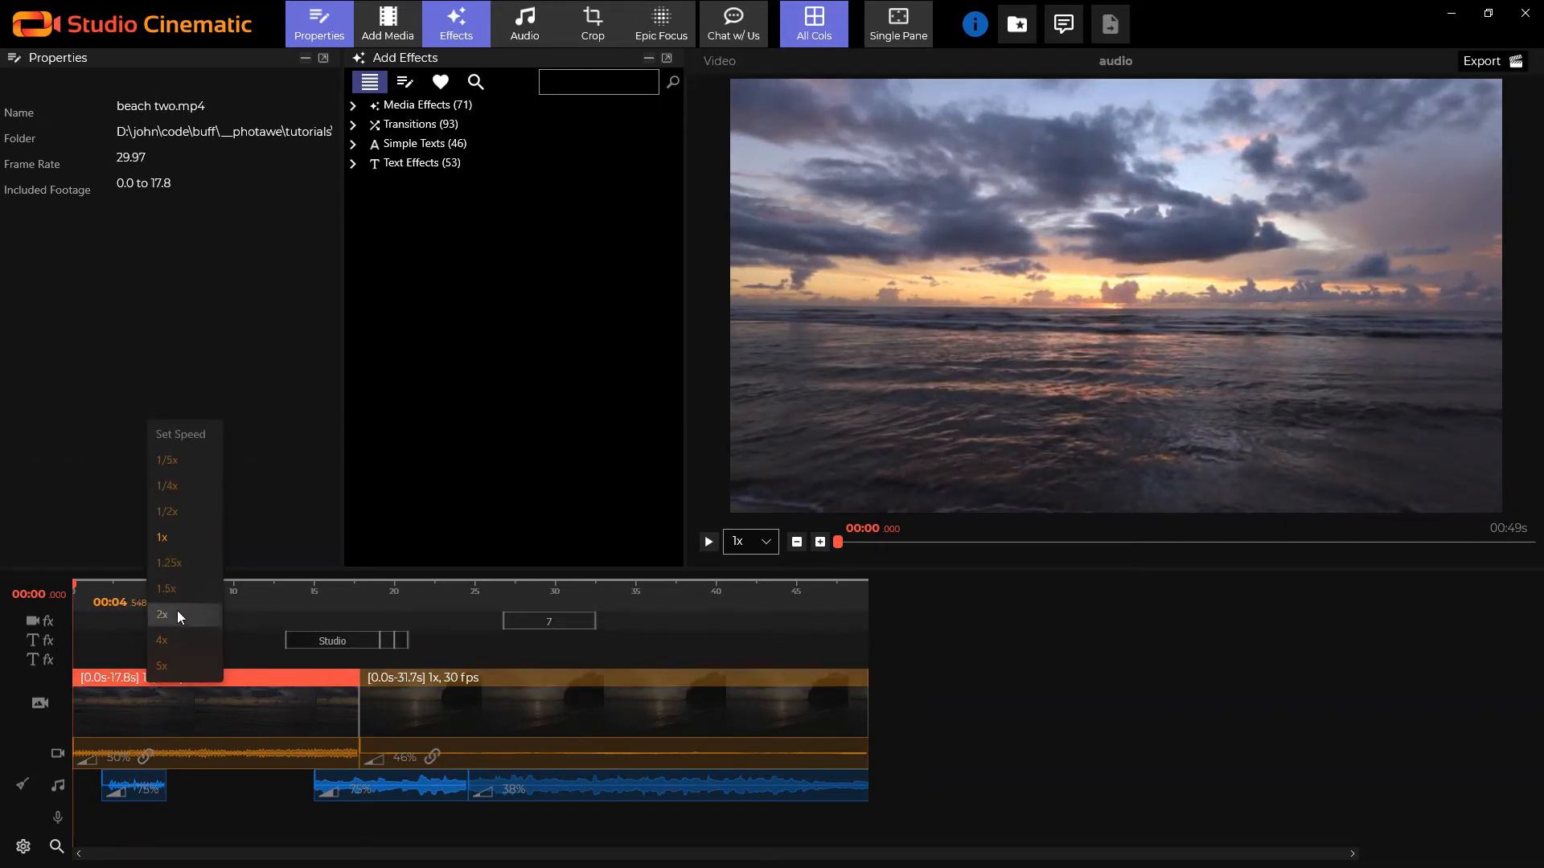
# Step: Play the beach two clip at 2x and split into the beach one clip
pyautogui.click(162, 614)
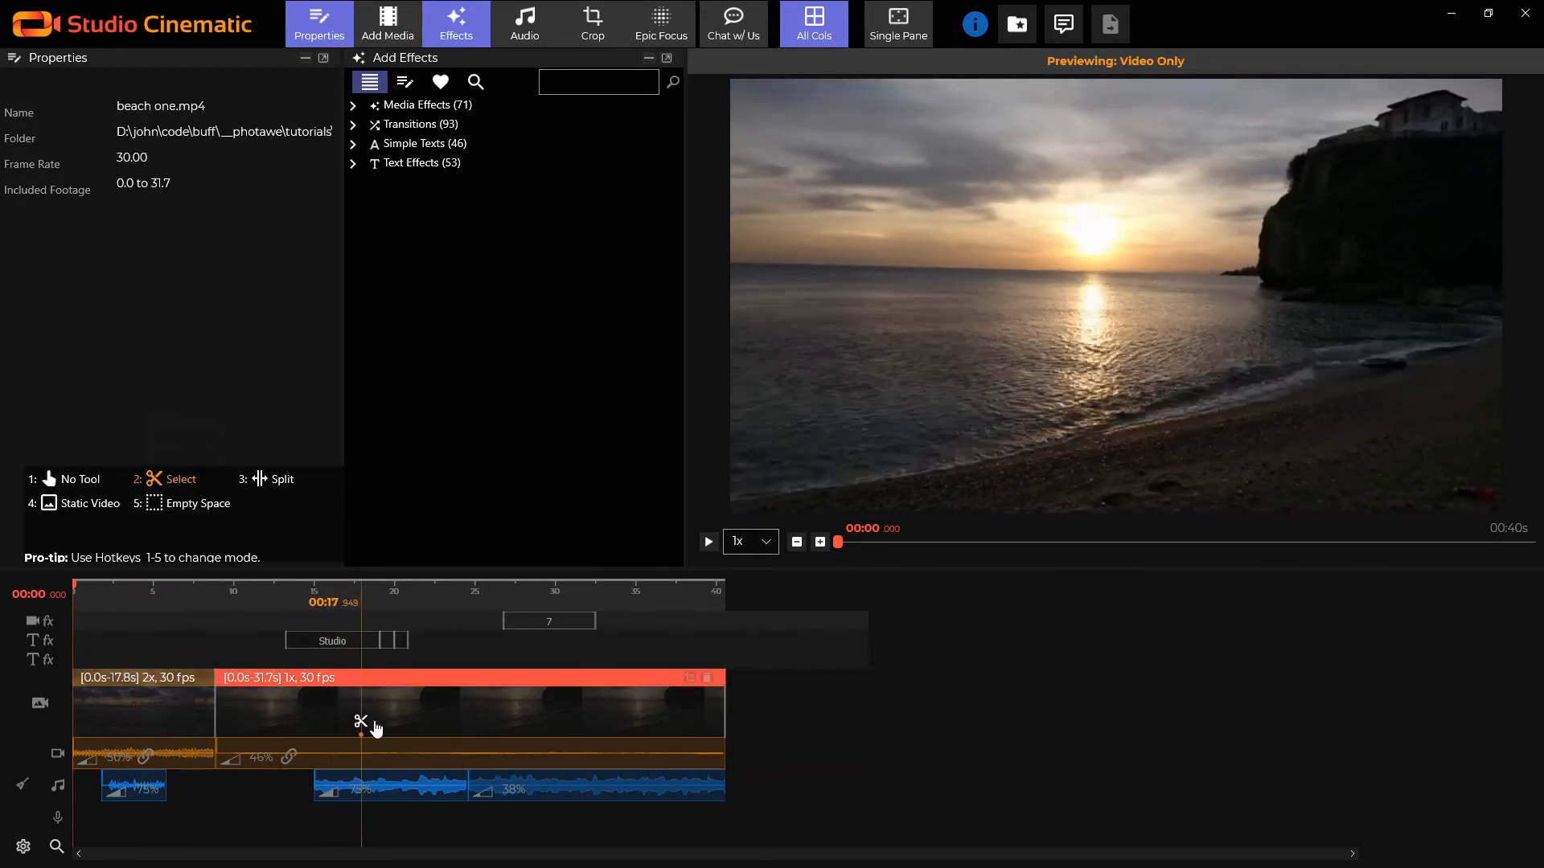
pyautogui.moveTo(361, 723); pyautogui.dragTo(473, 724)
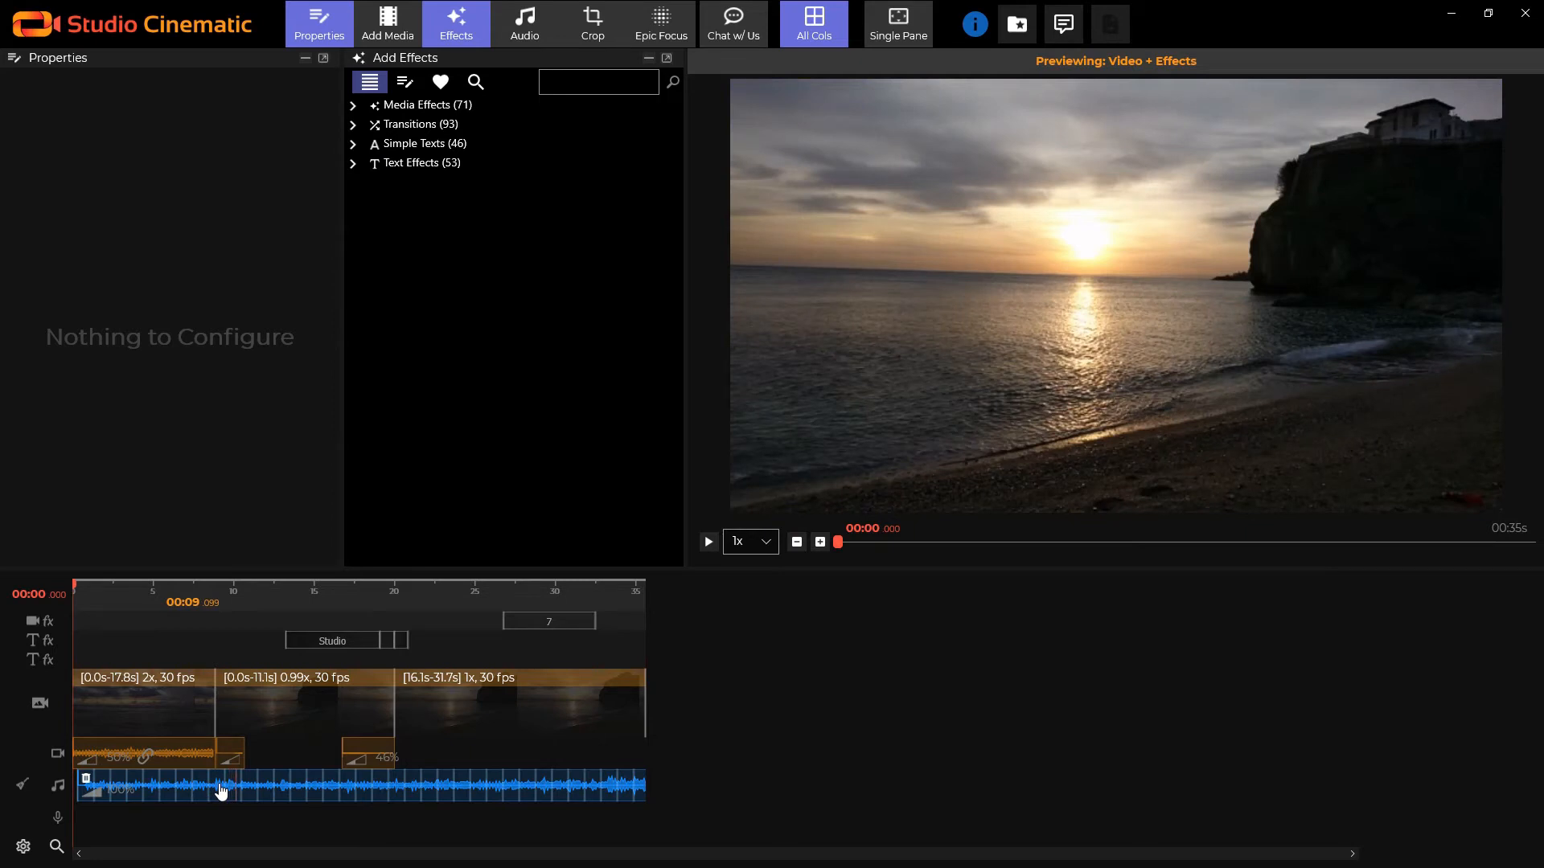
# Step: Select the music clip and its trimmed piece, then switch over to File Explorer
pyautogui.click(353, 785)
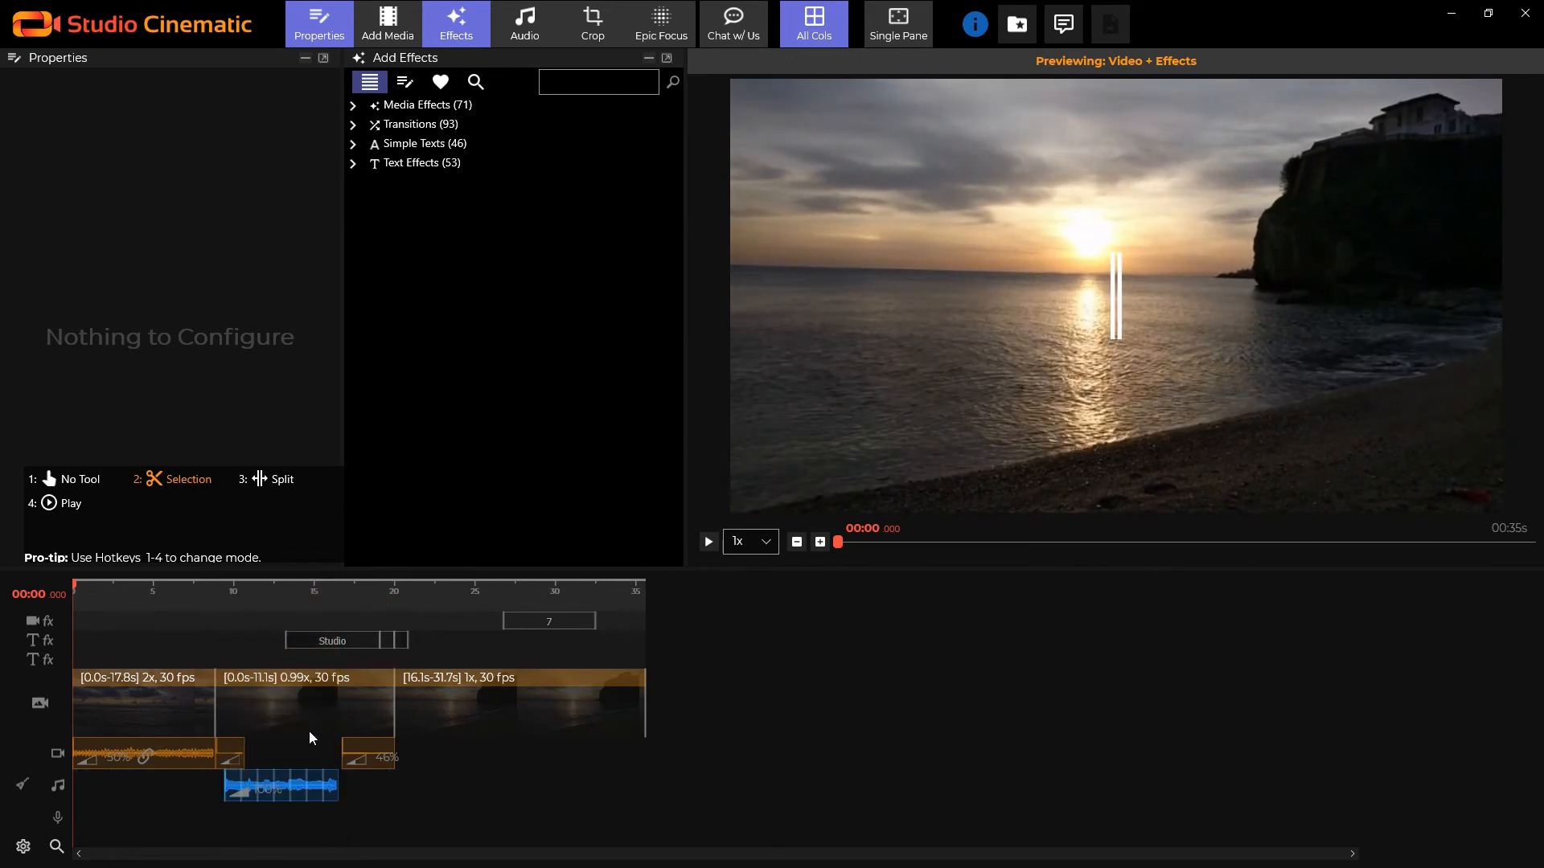
pyautogui.click(249, 793)
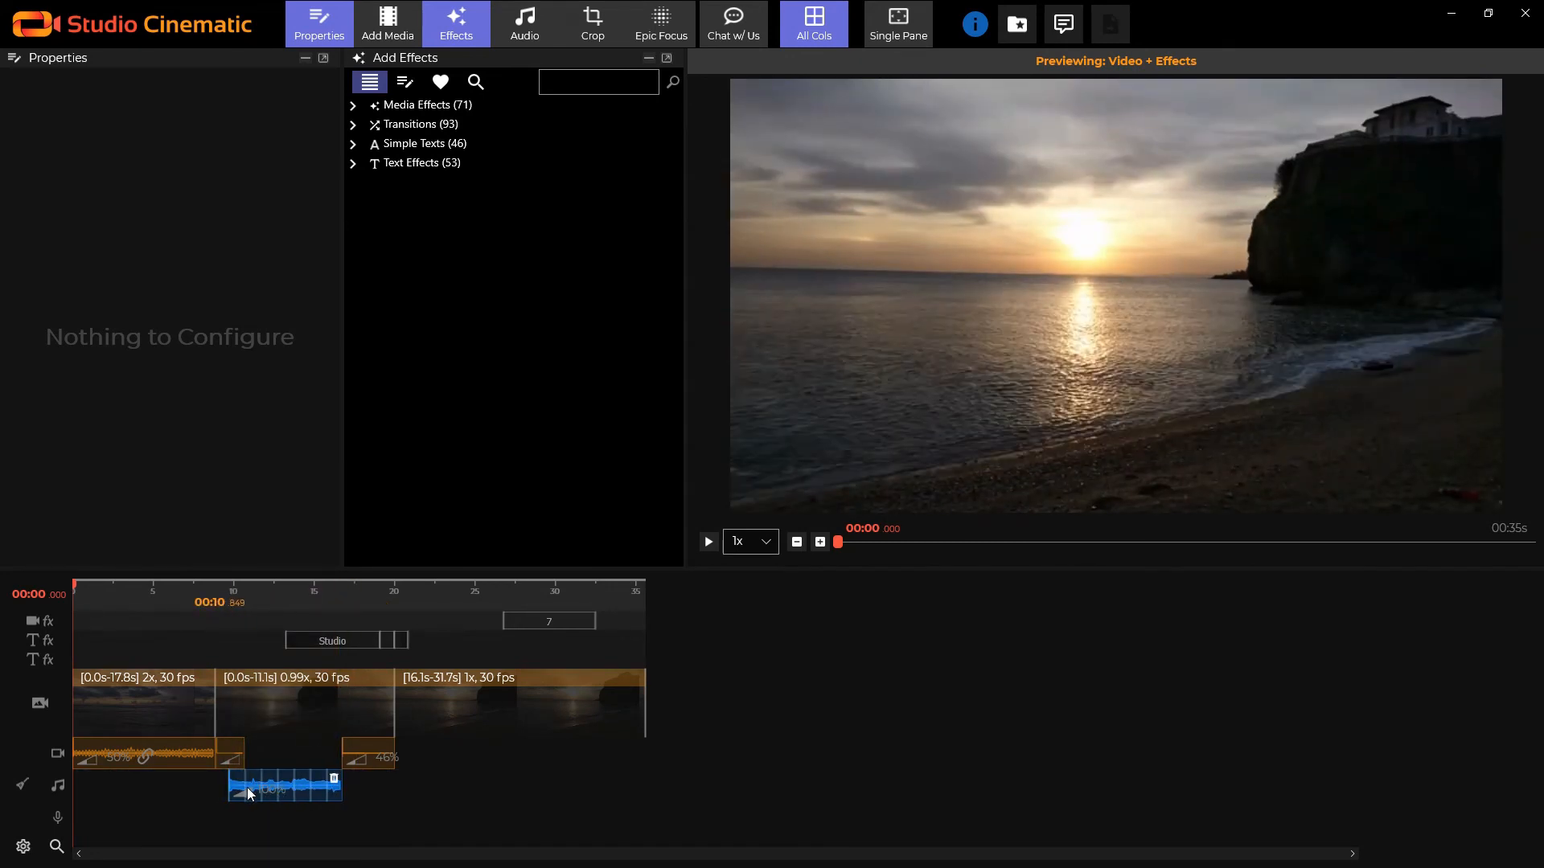
pyautogui.press('alt+tab')
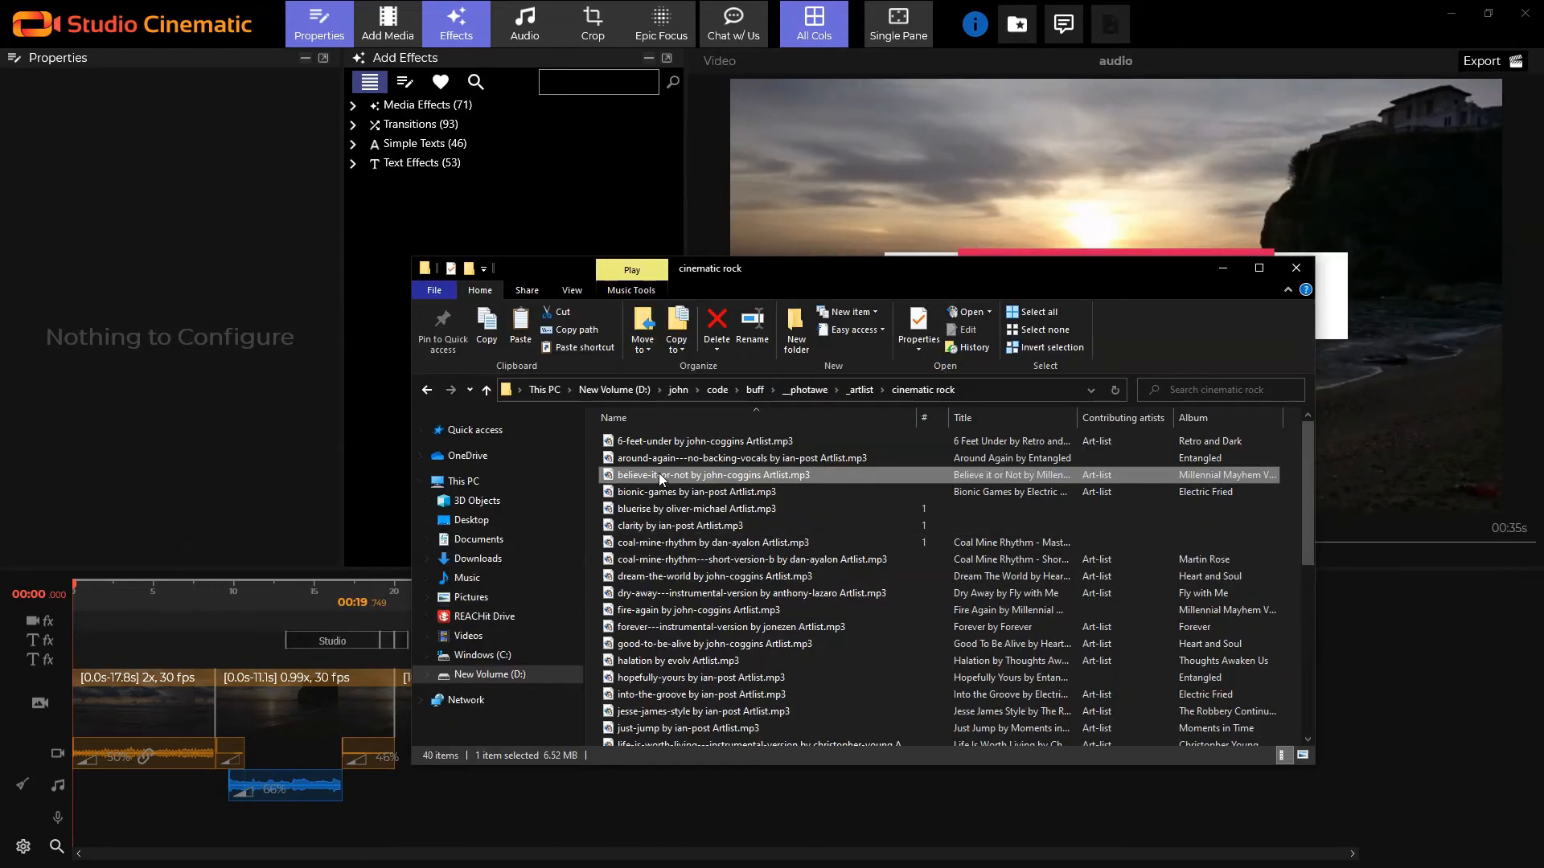
pyautogui.moveTo(481, 816)
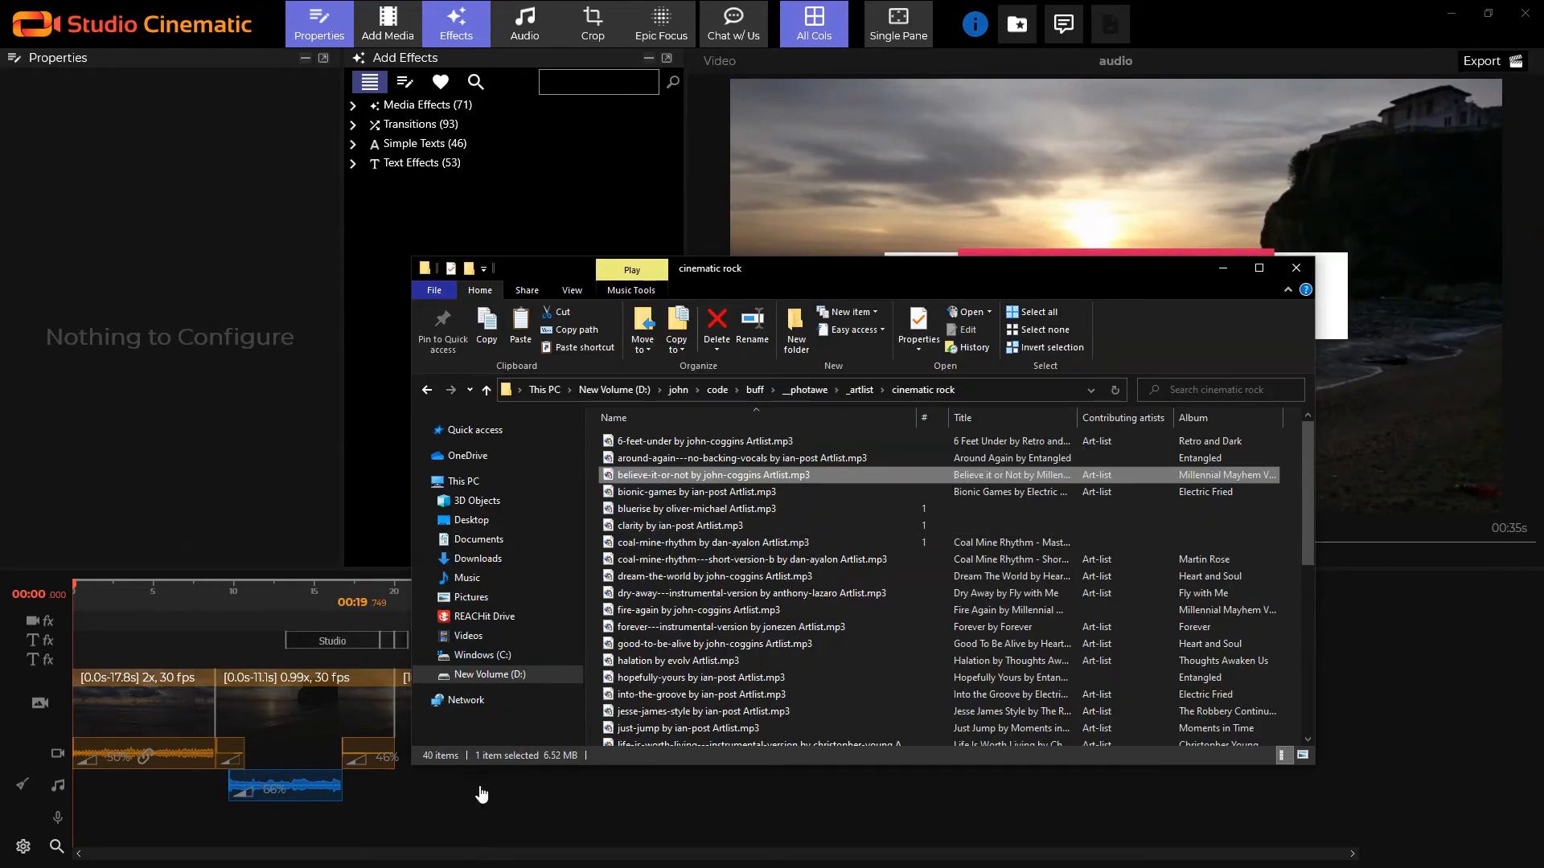
# Step: Select the believe-it-or-not mp3 in the cinematic rock folder
pyautogui.click(1296, 267)
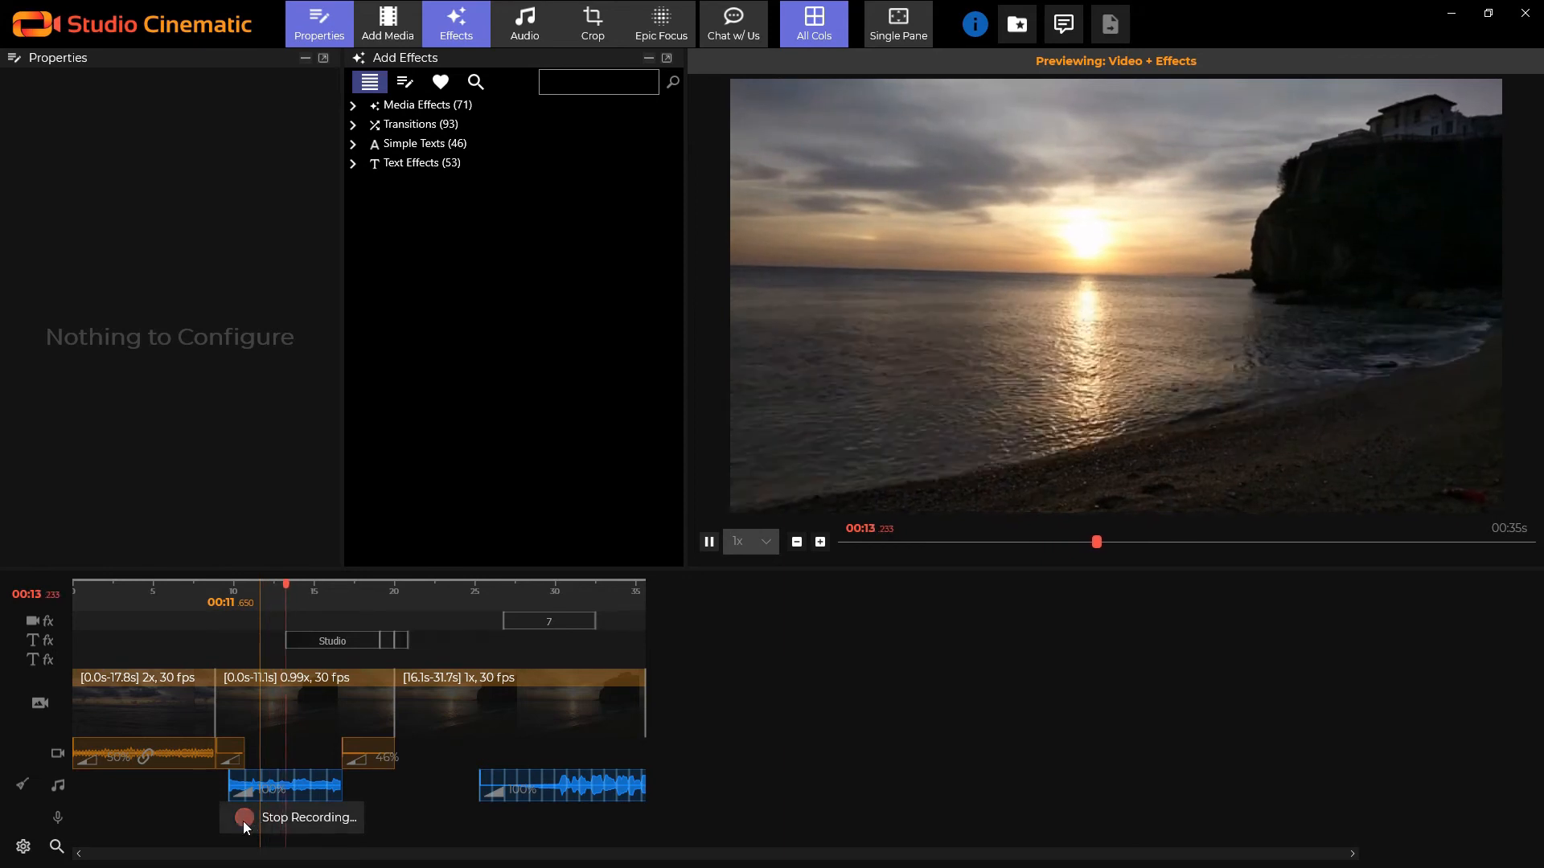
# Step: Stop the voiceover recording and nudge the new voice clip slightly left on the microphone track
pyautogui.click(245, 817)
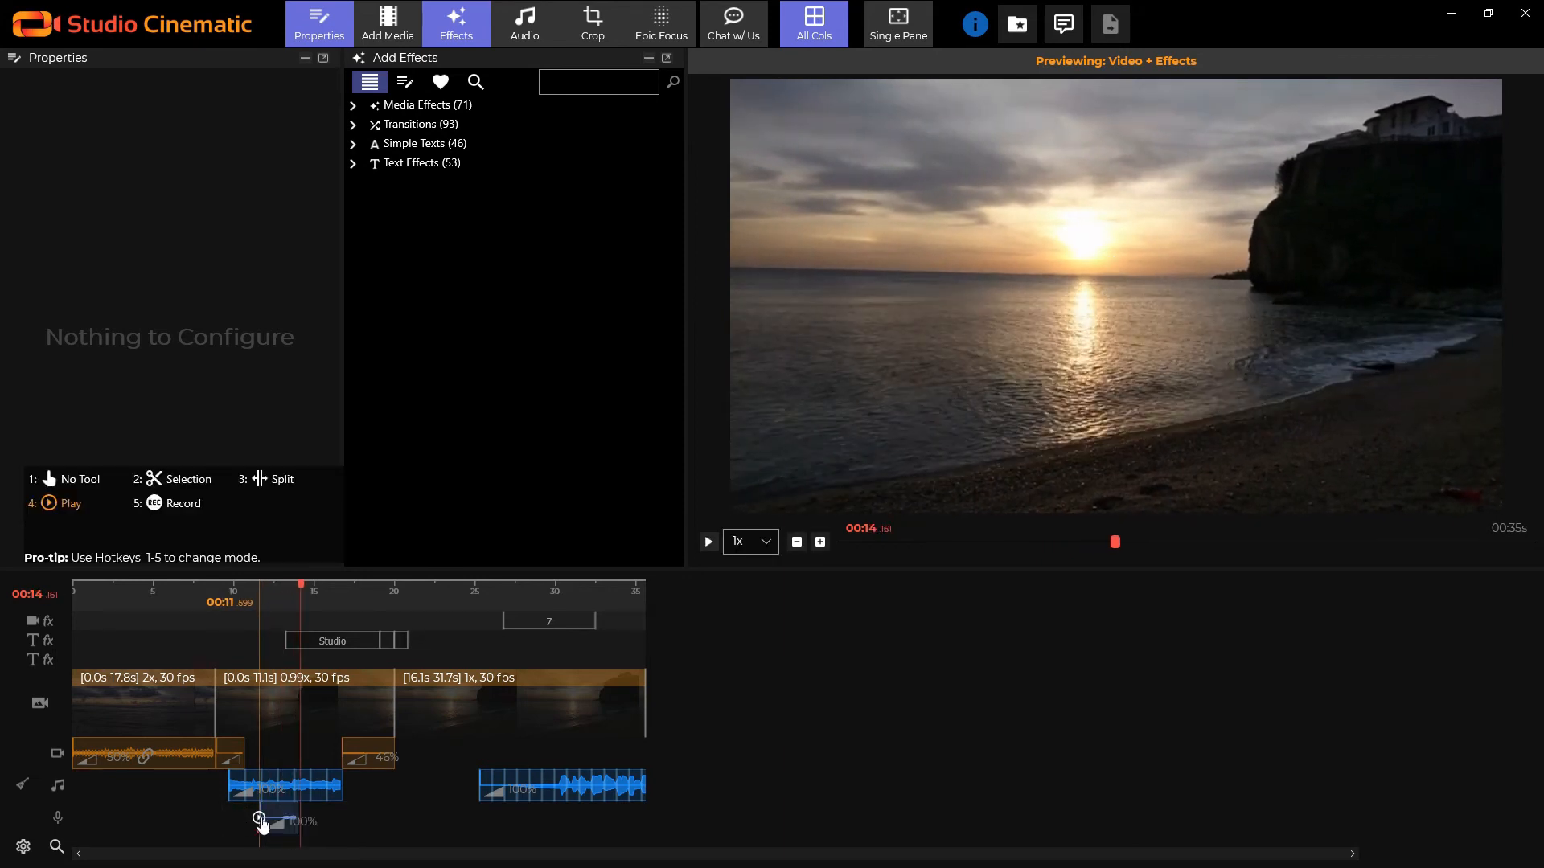
pyautogui.click(708, 542)
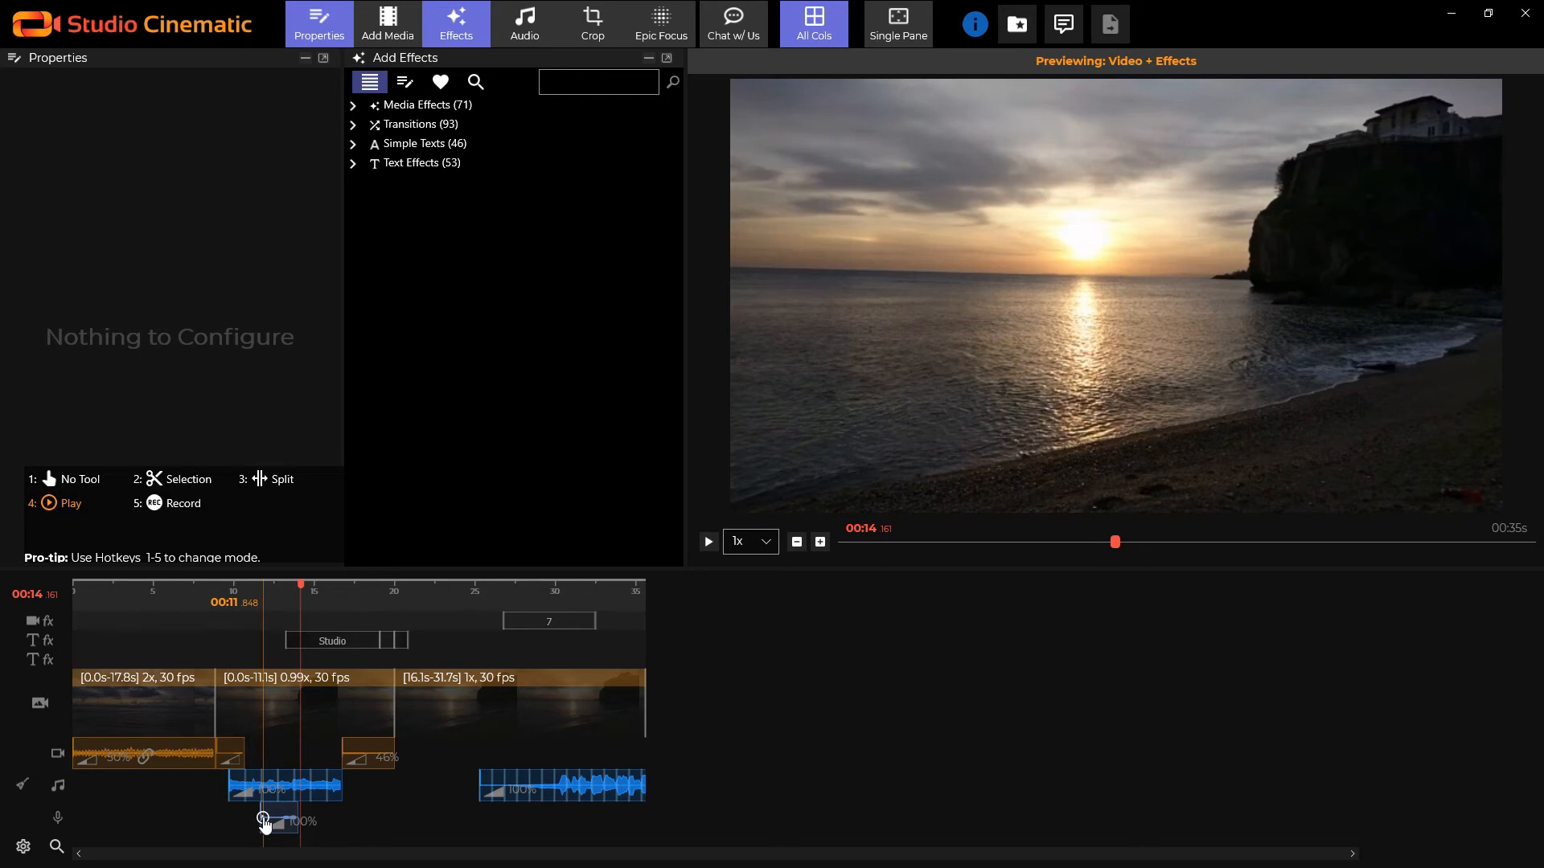
pyautogui.moveTo(263, 820); pyautogui.dragTo(229, 820)
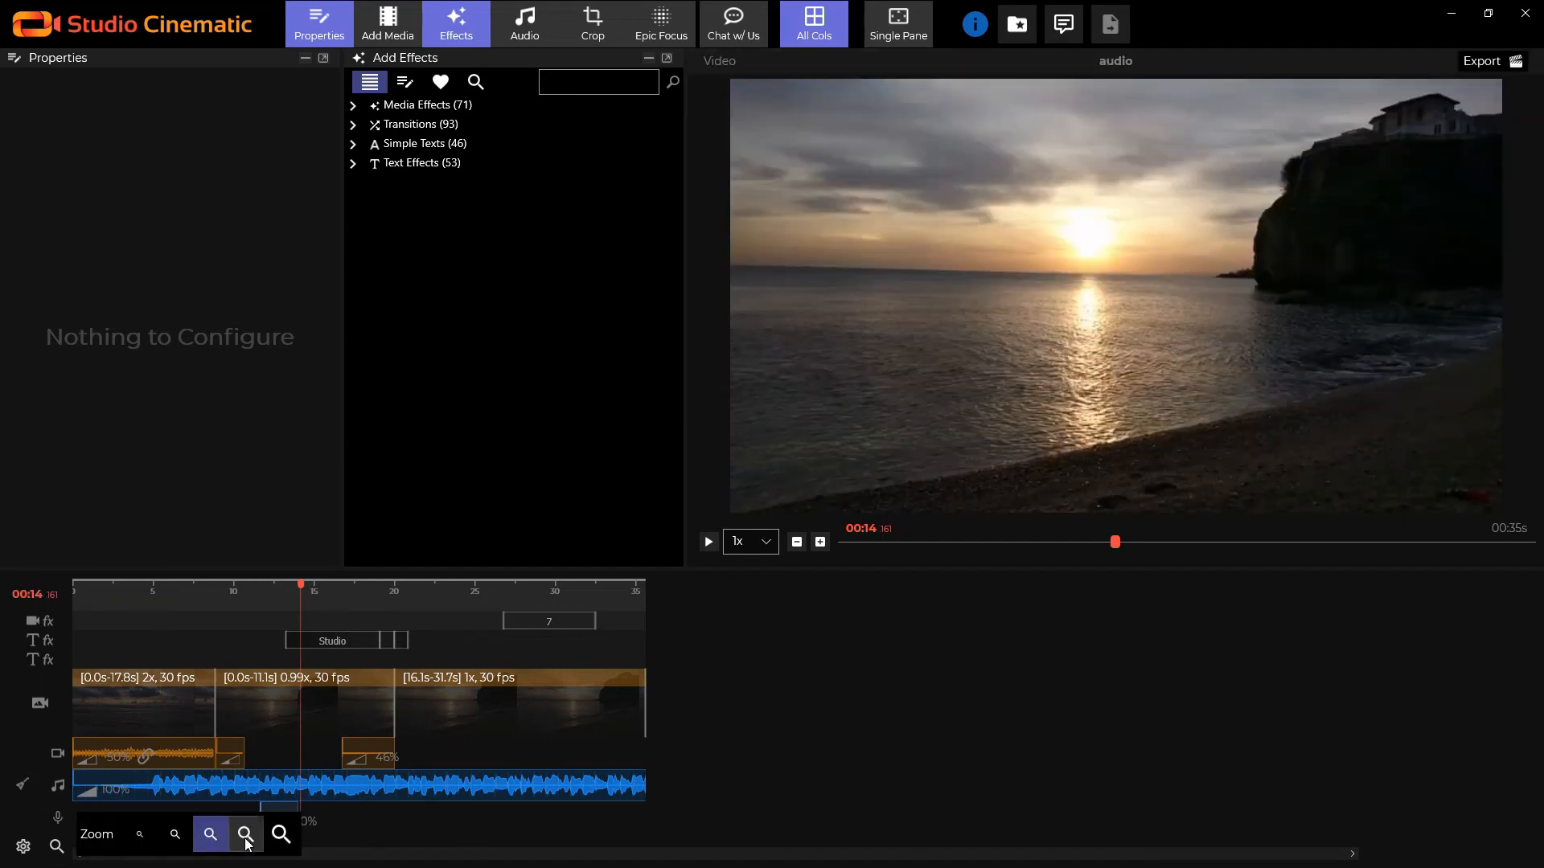
# Step: Zoom the timeline in so the music waveform beats show against the clip cuts
pyautogui.click(245, 835)
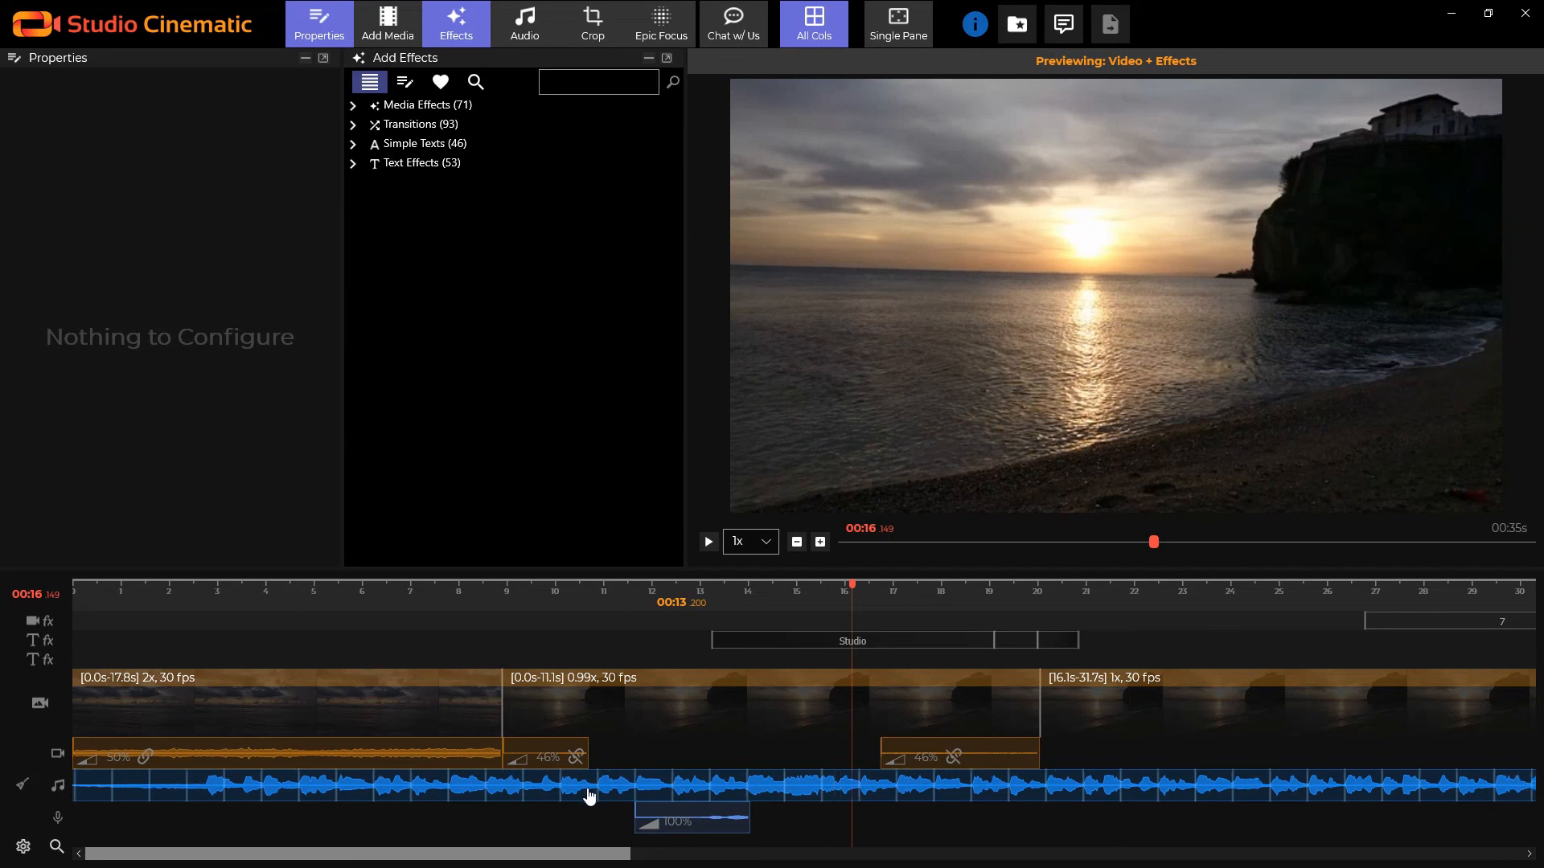
pyautogui.moveTo(527, 796)
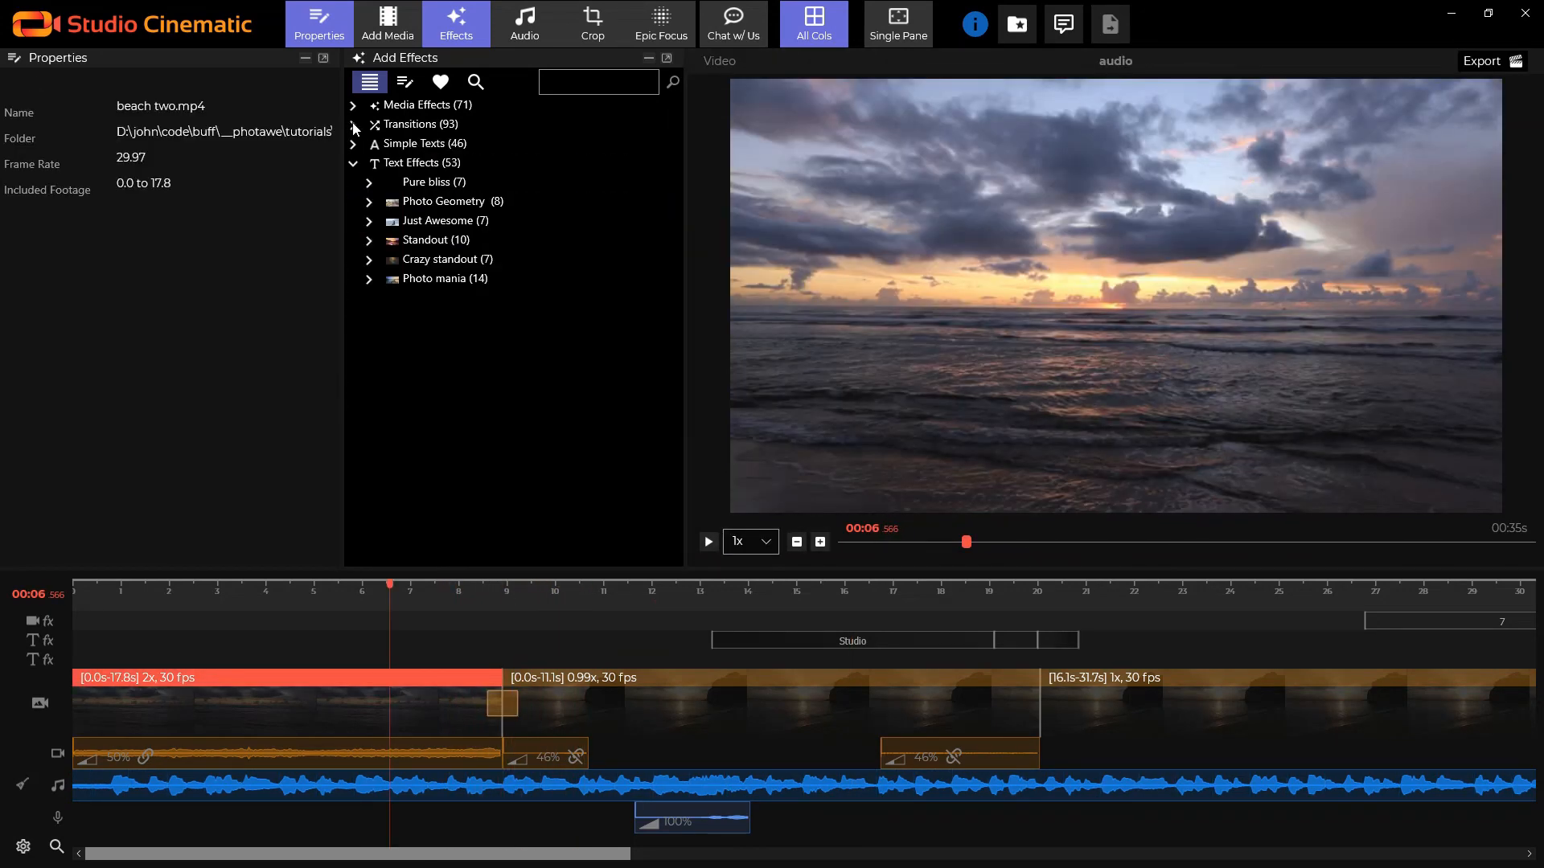
# Step: Expand the Photo Geometry group of text effects for the first beach clip
pyautogui.click(370, 201)
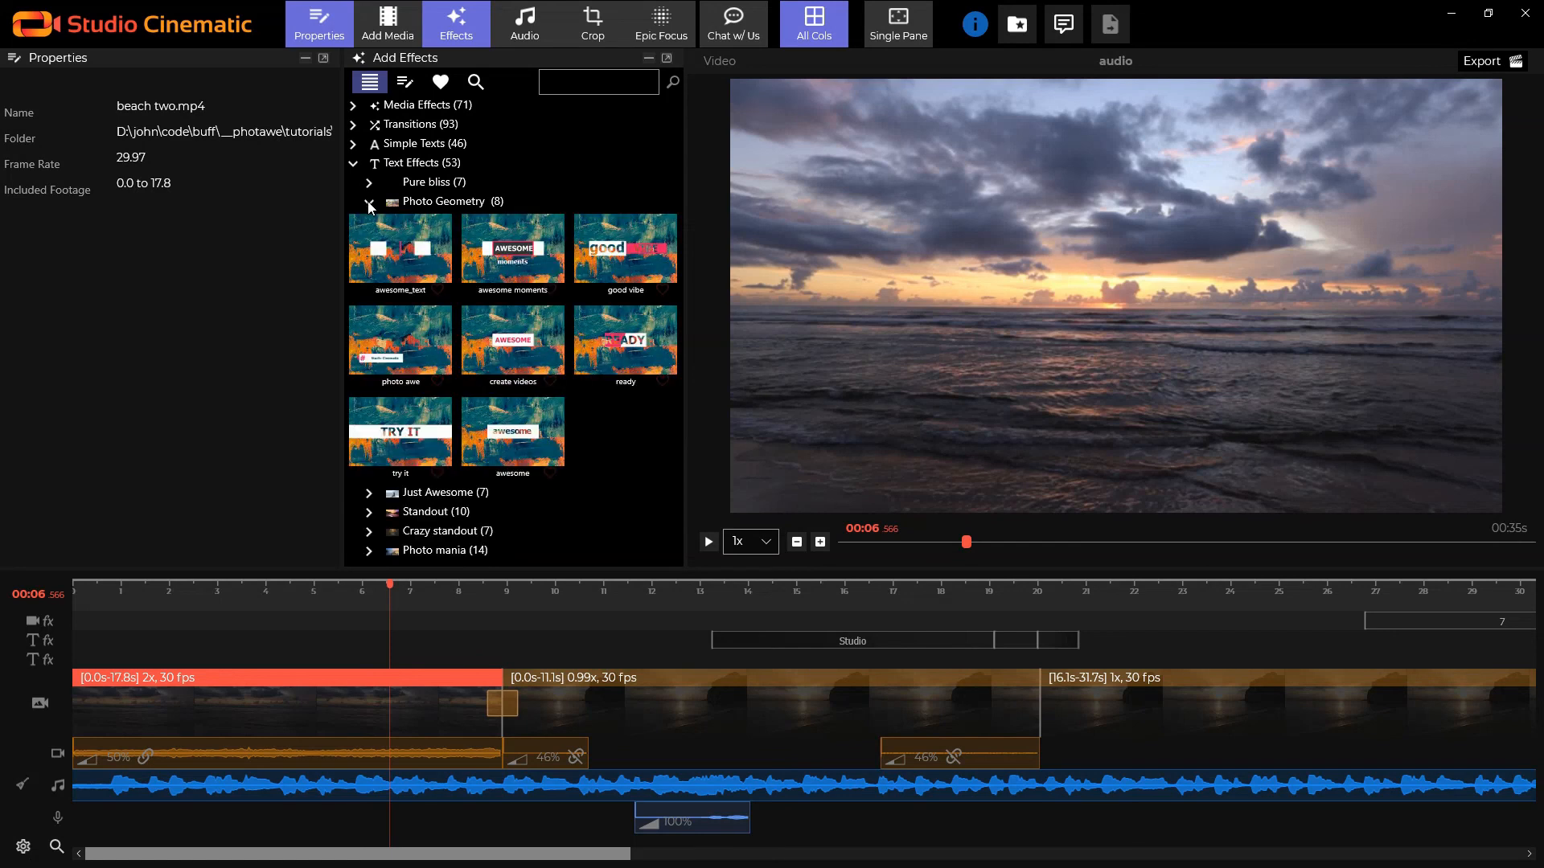